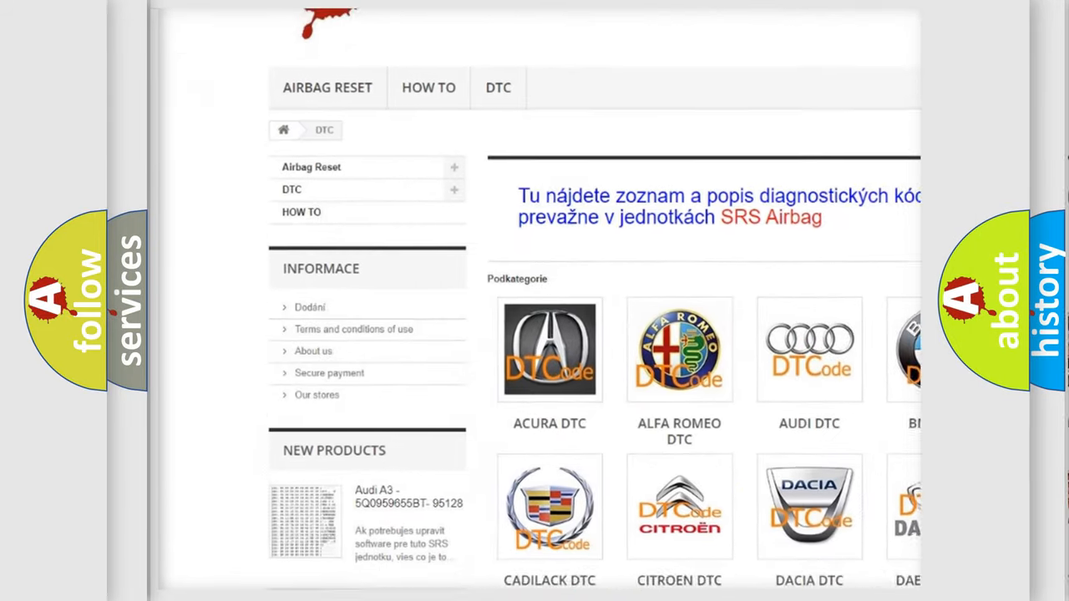
scroll(down, 3)
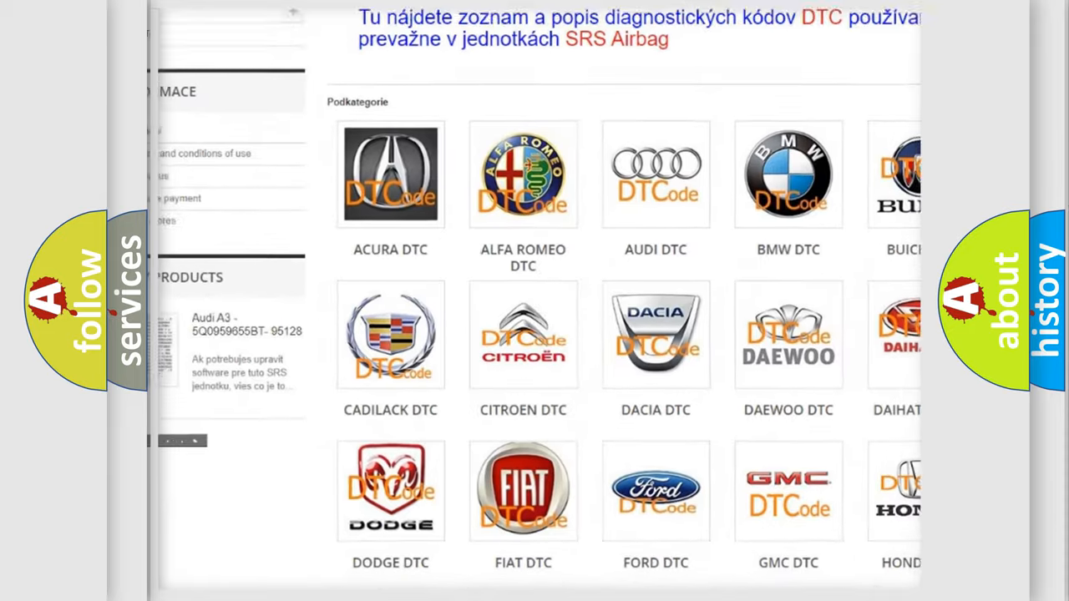
scroll(down, 3)
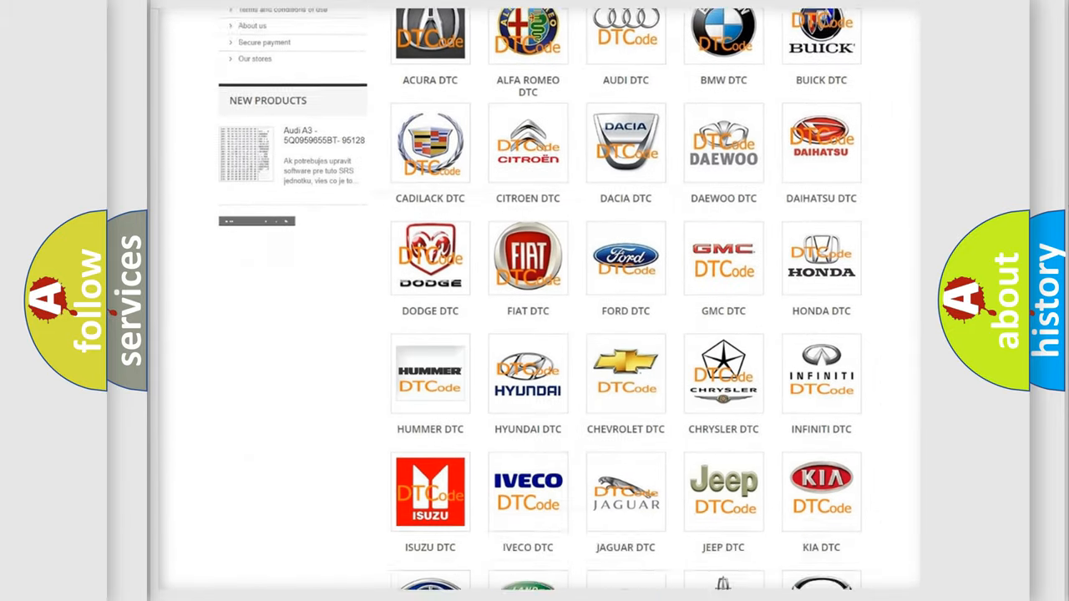
scroll(down, 3)
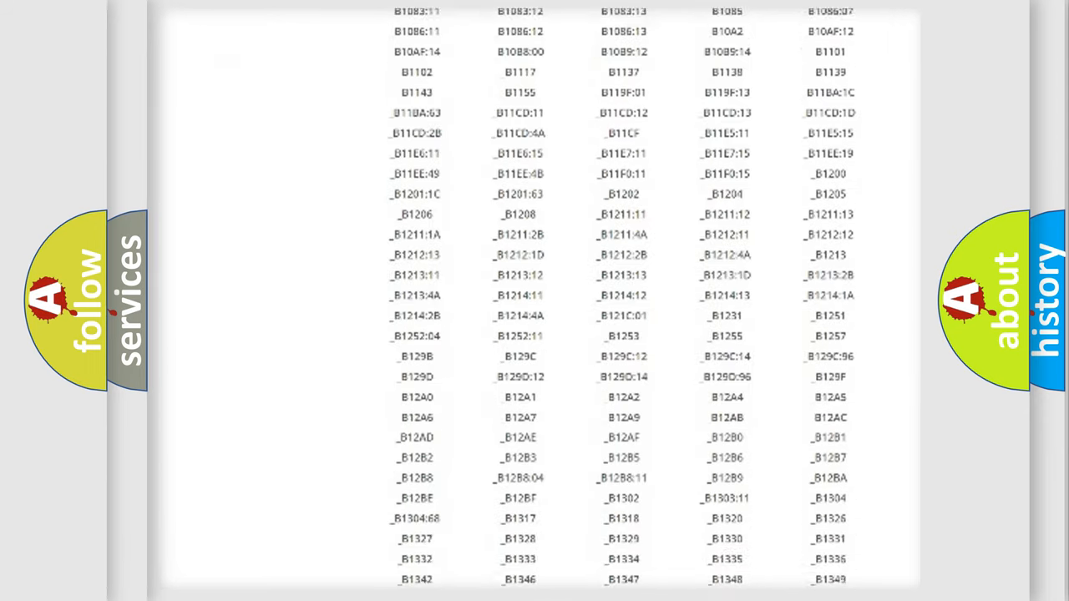
scroll(down, 3)
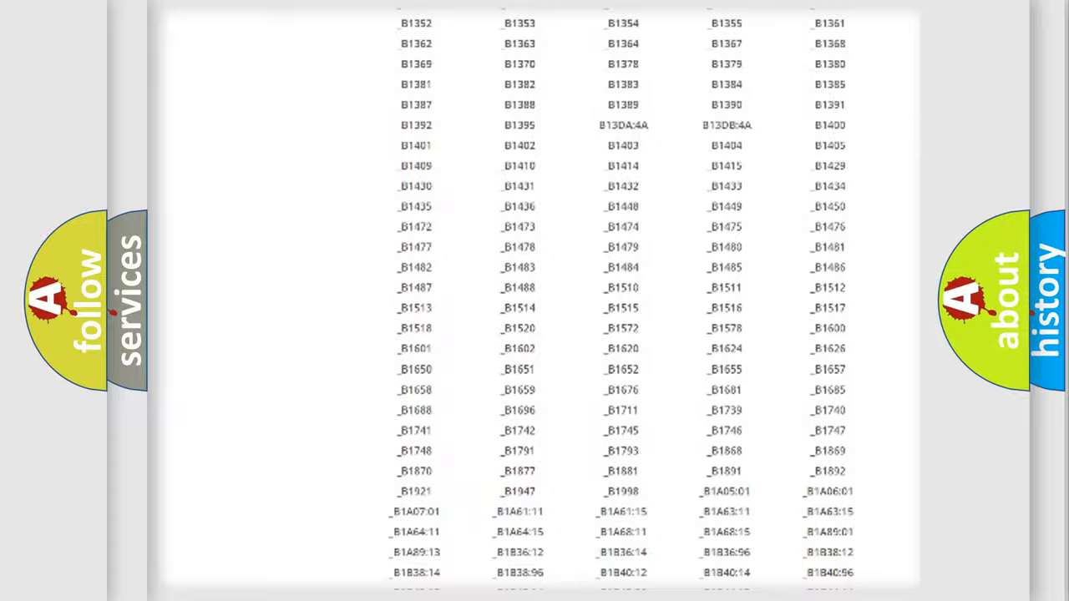